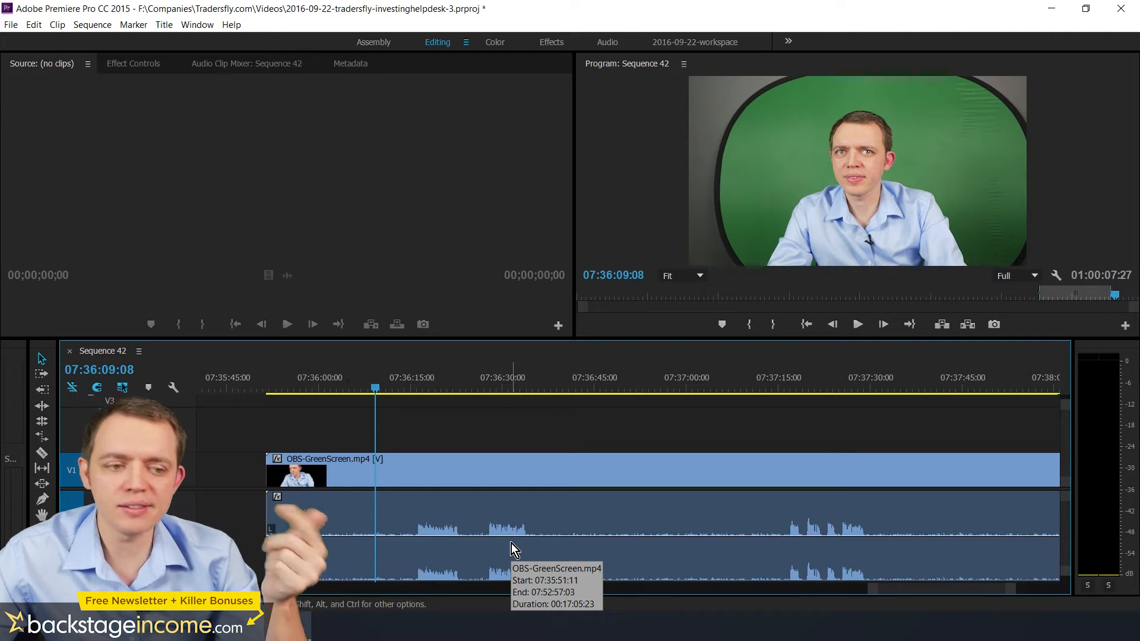
Step: Cut the OBS-GreenScreen clip on the timeline into separate pieces at each speaking point
click(431, 391)
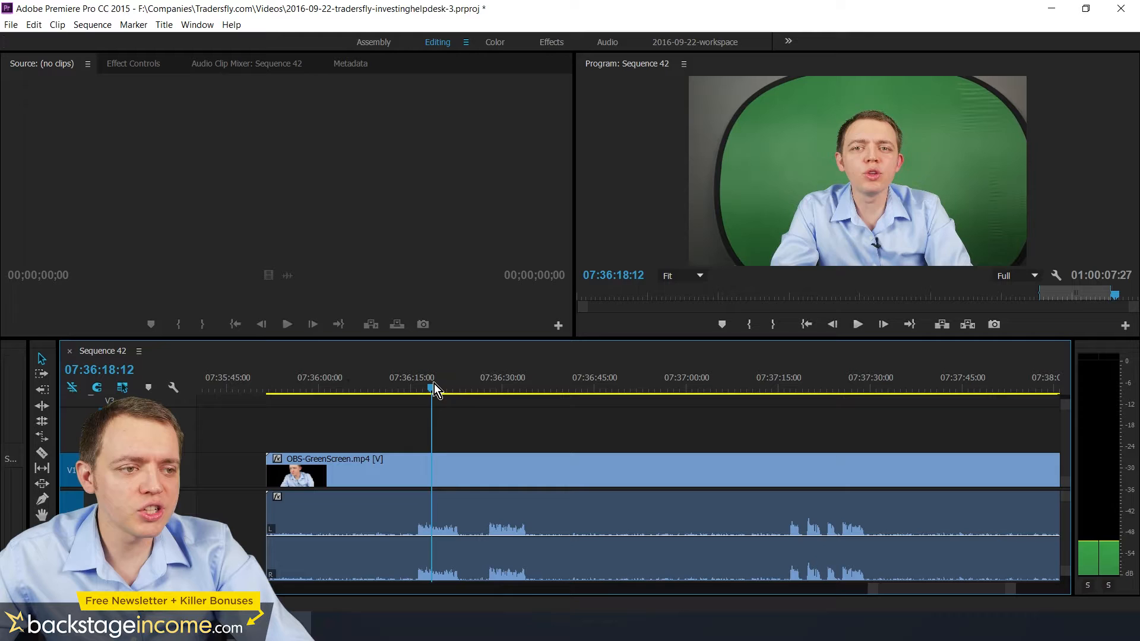
click(773, 389)
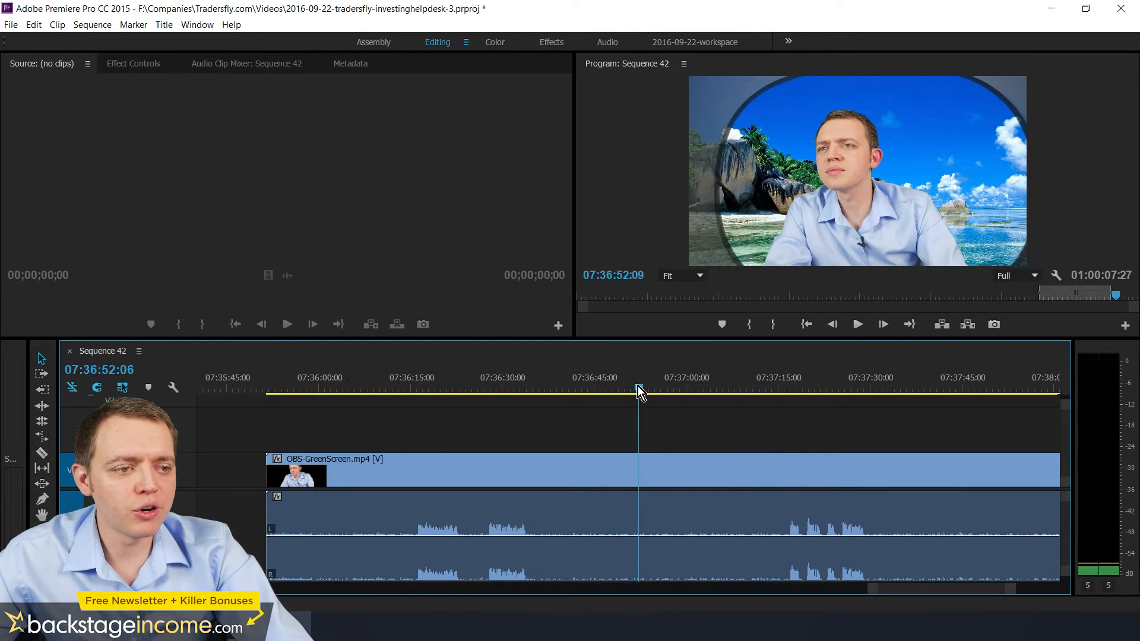
drag(639, 391, 580, 391)
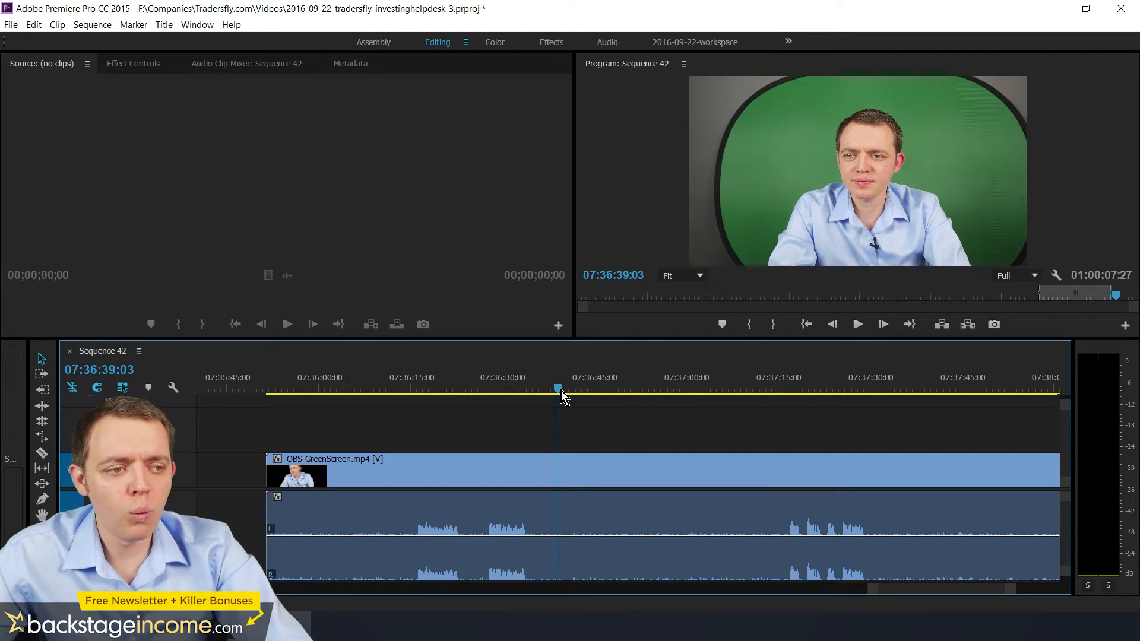
click(733, 387)
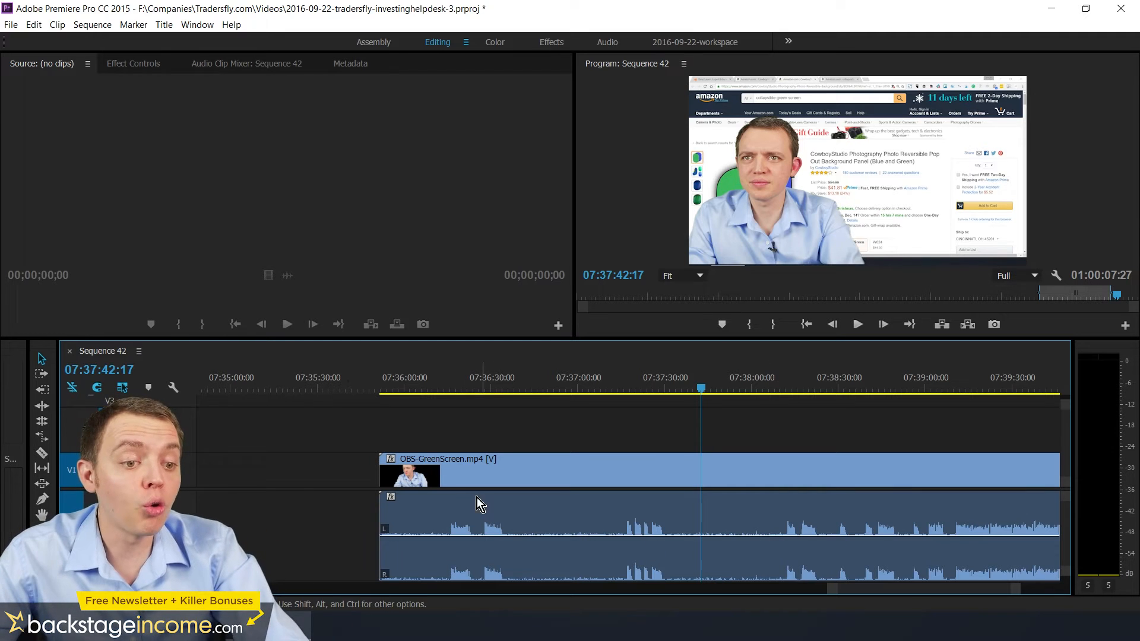
click(392, 389)
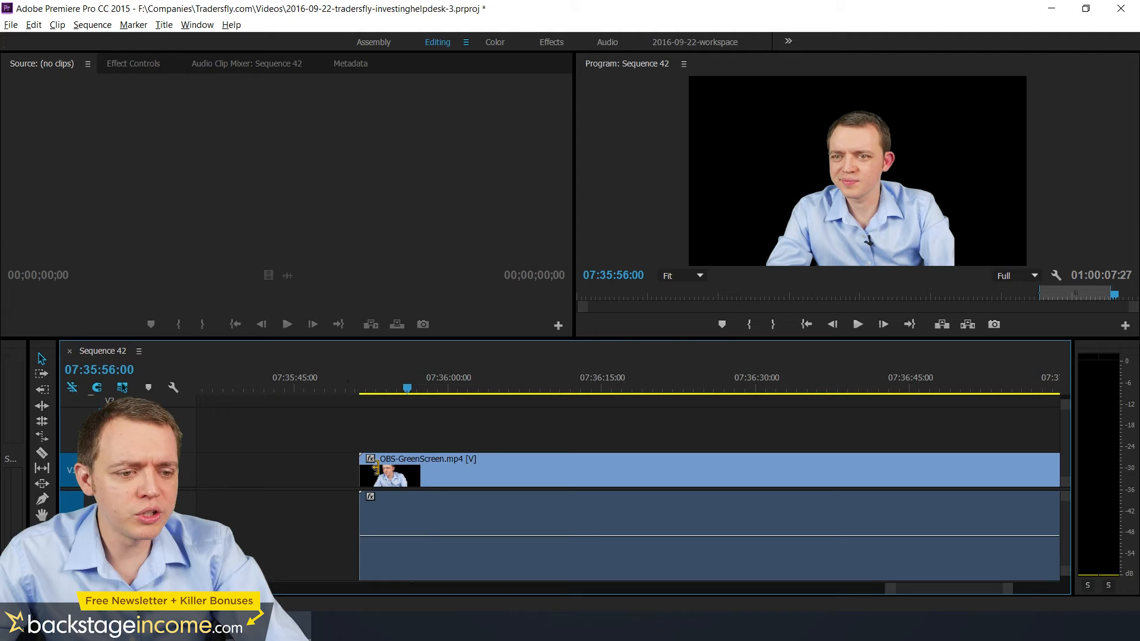
click(286, 324)
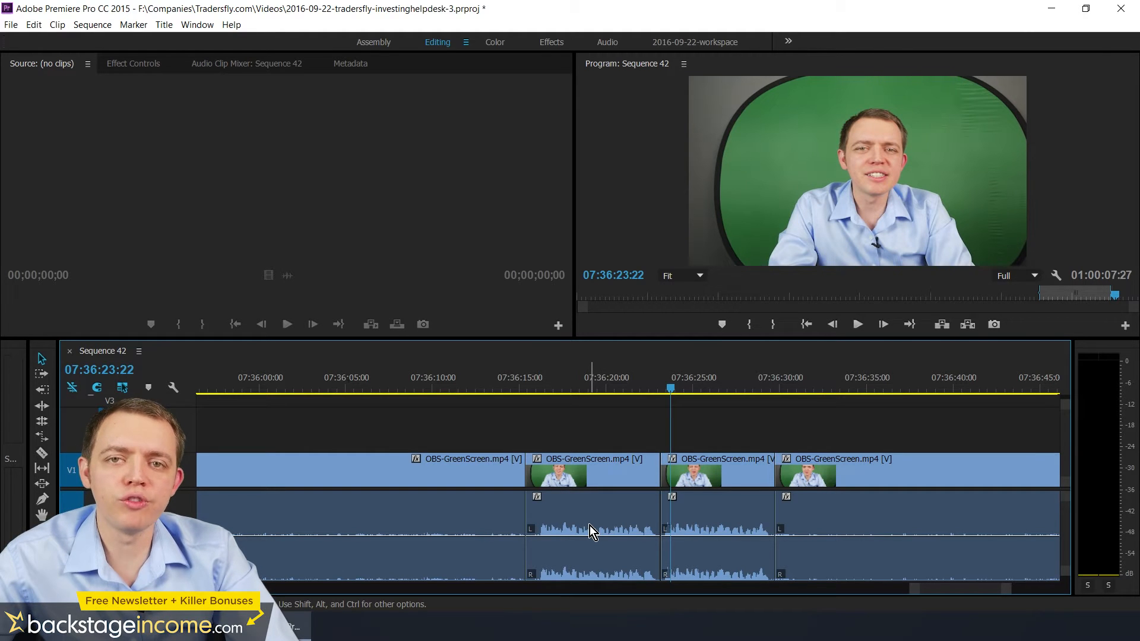
click(286, 324)
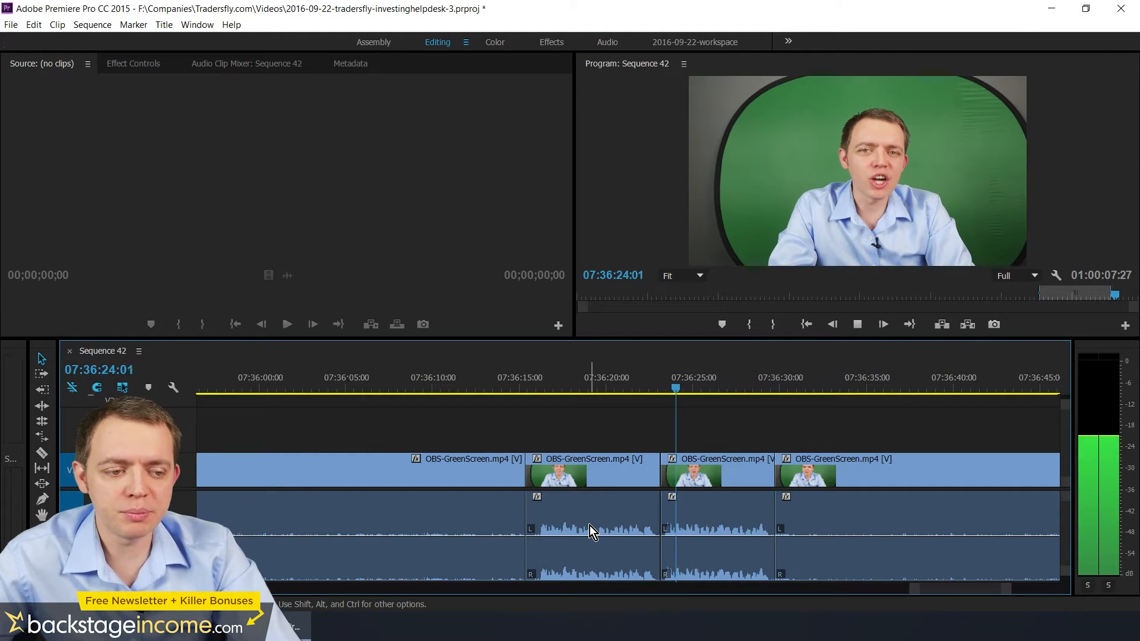
click(263, 387)
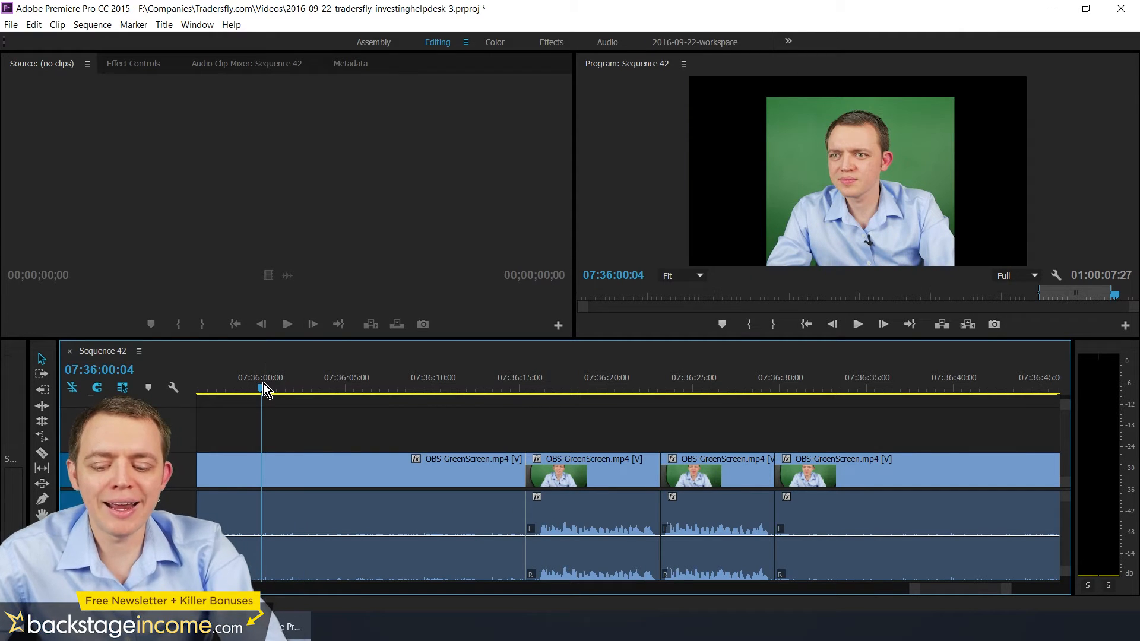
click(286, 324)
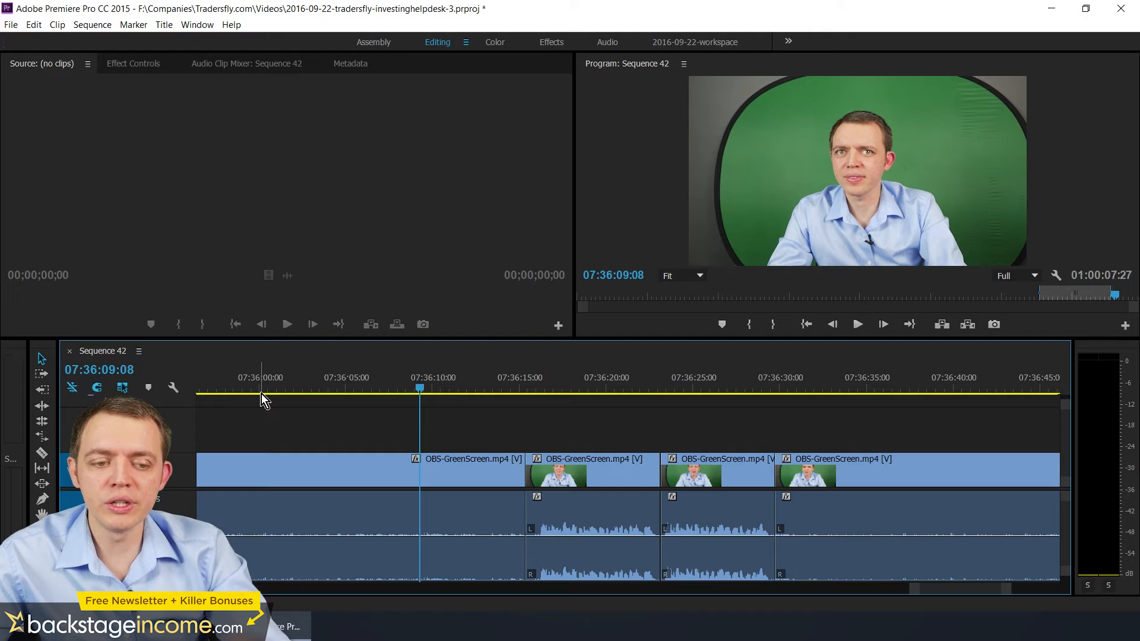
click(286, 325)
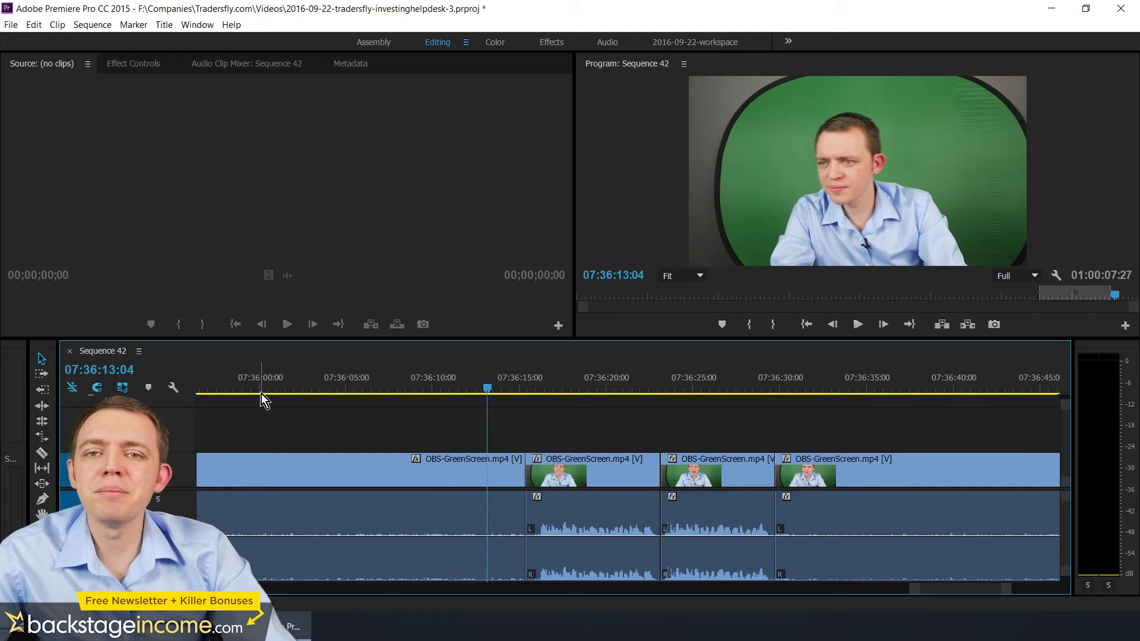
click(857, 325)
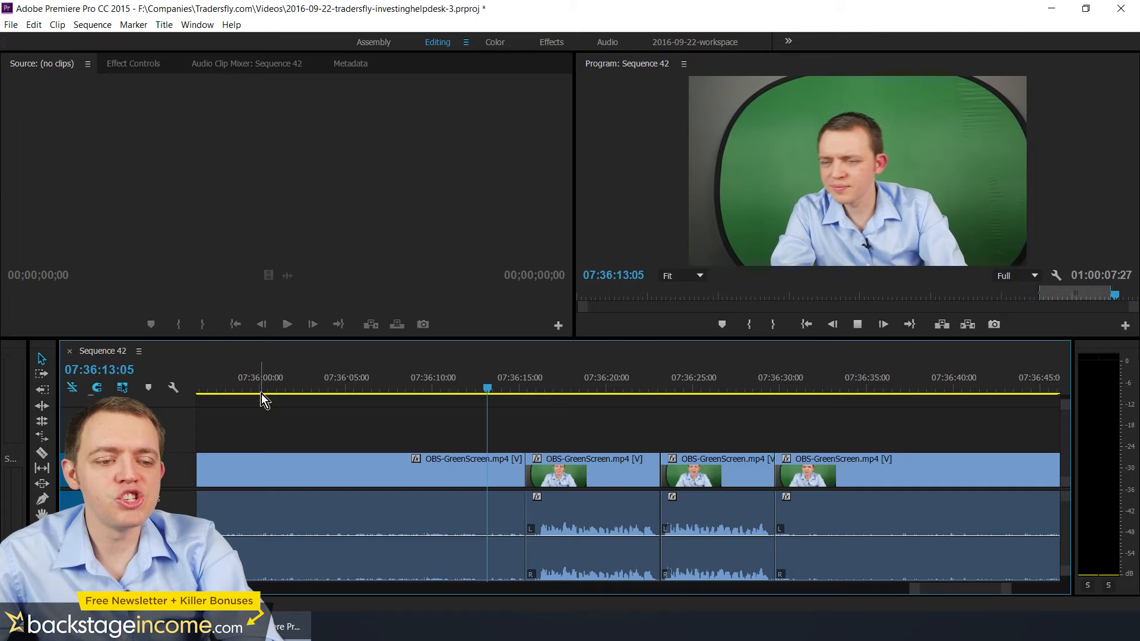
click(286, 324)
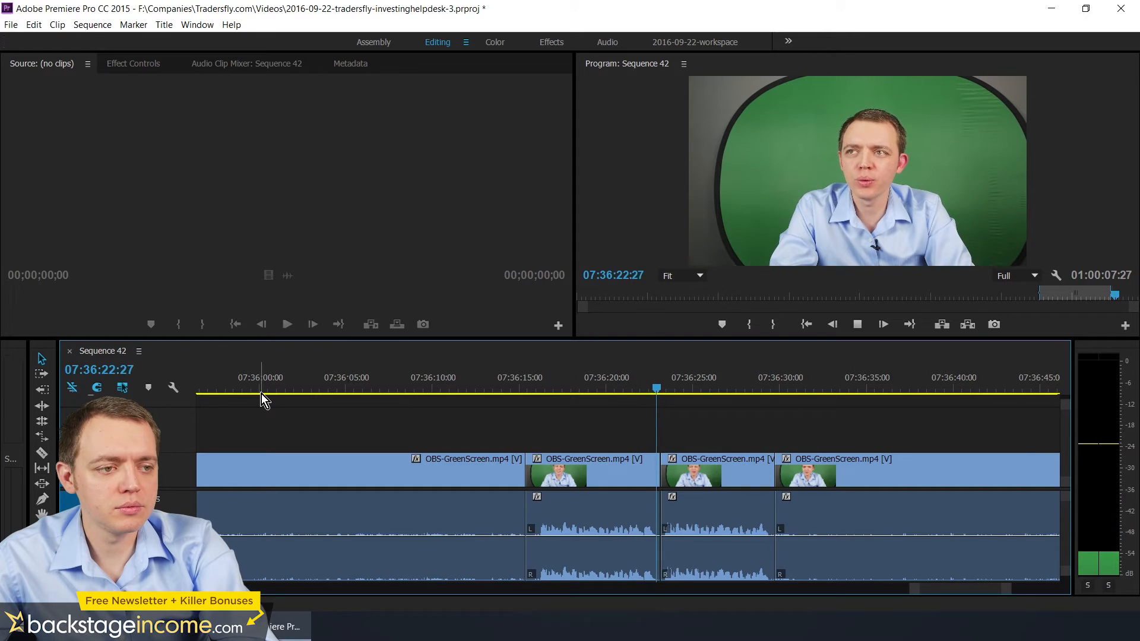
click(286, 324)
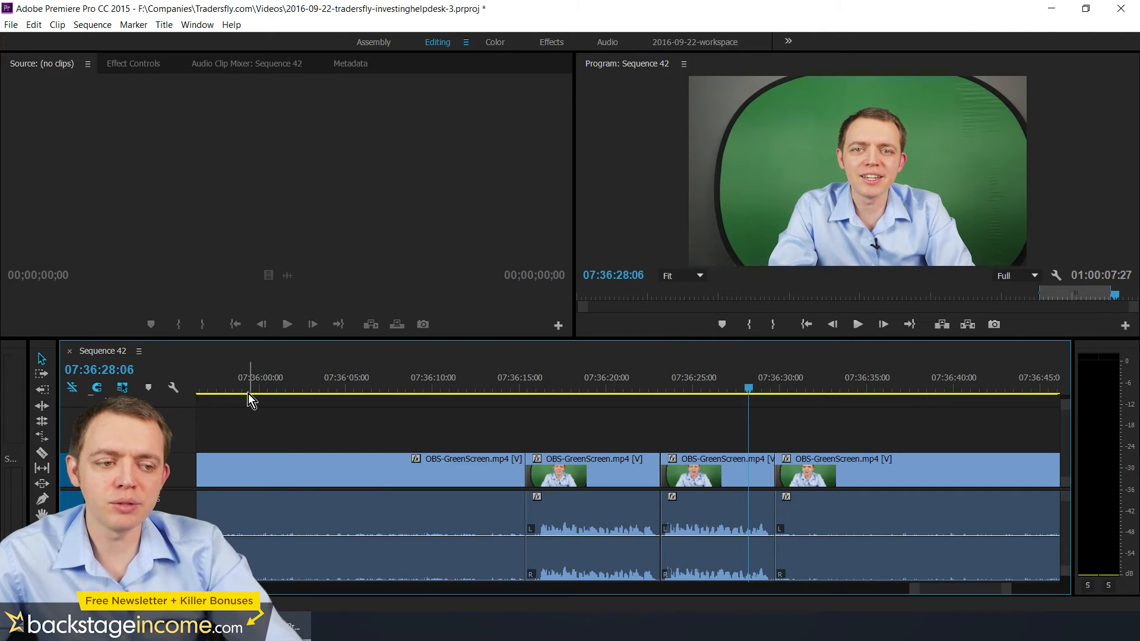
click(479, 388)
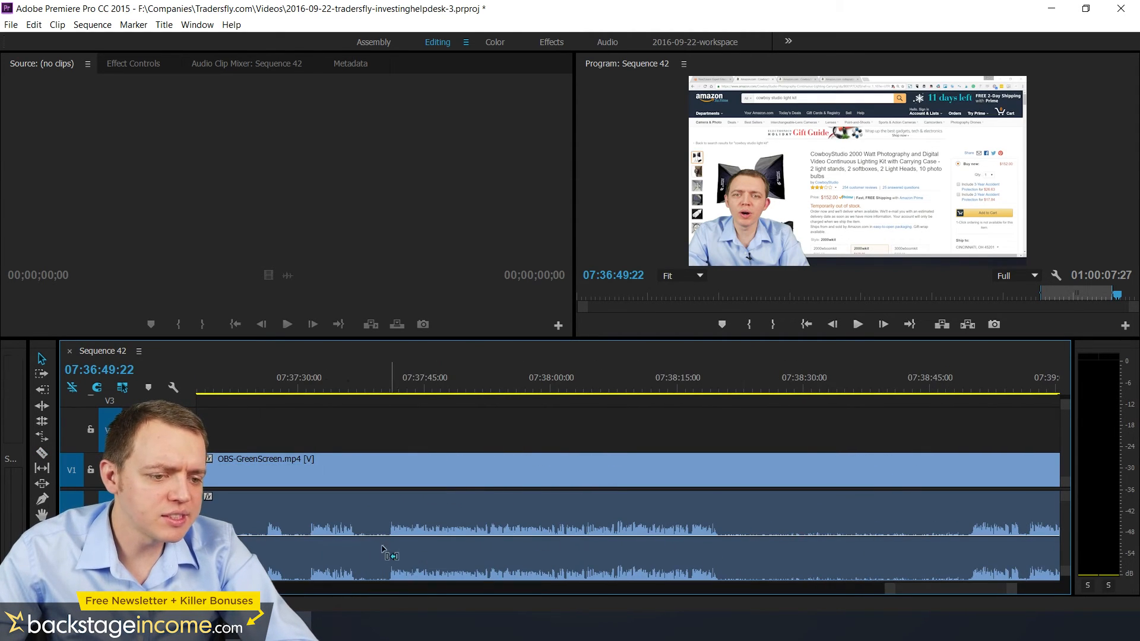
click(408, 390)
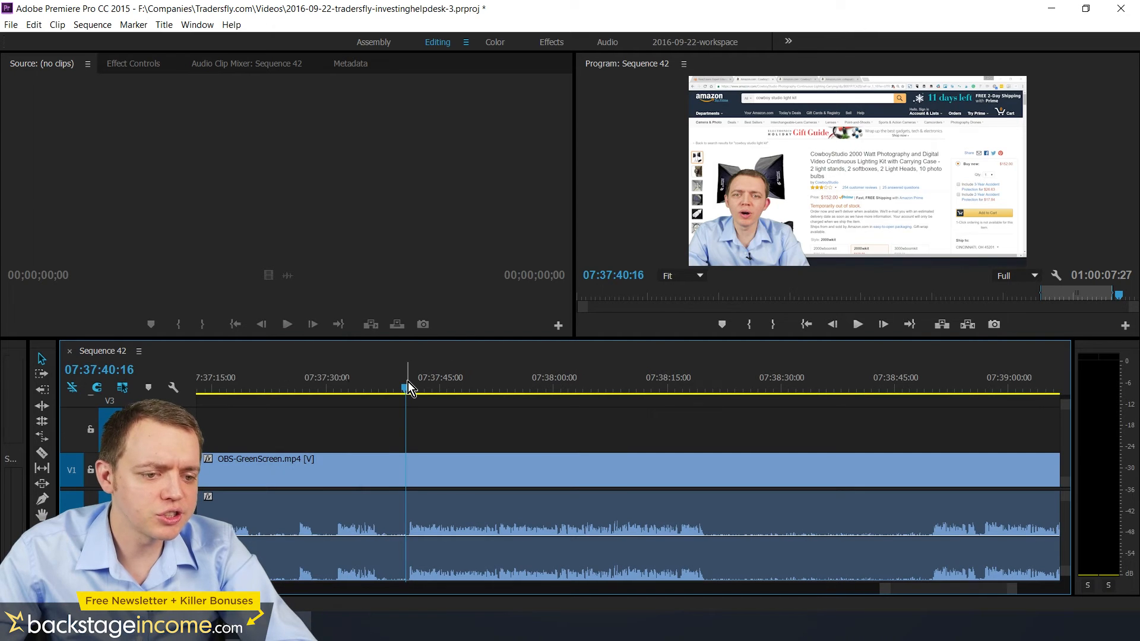